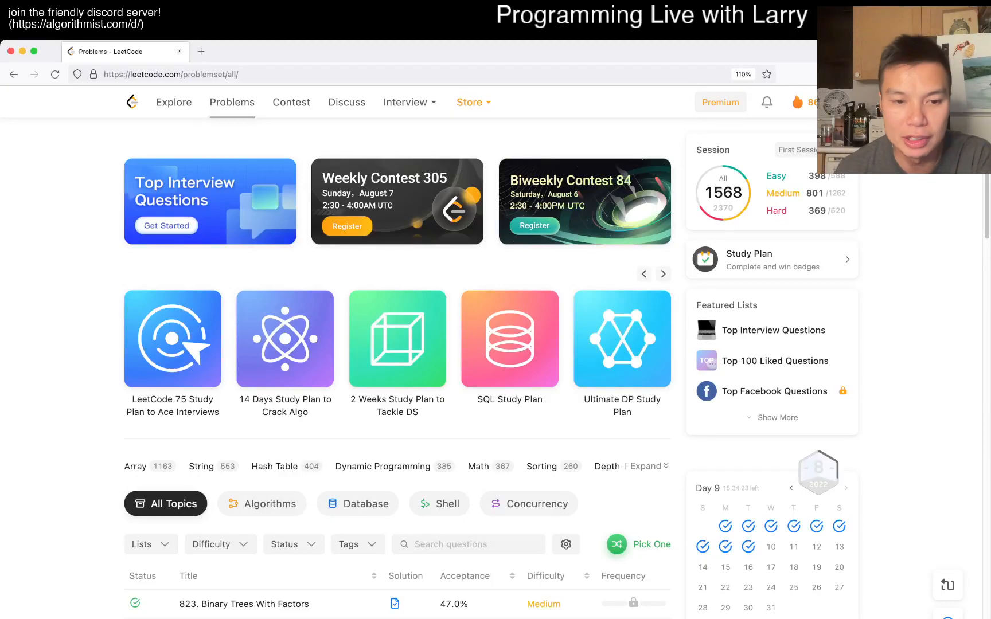
- Filter the problem list by Status 'Todo' to show only unstarted problems
scroll("down", 3)
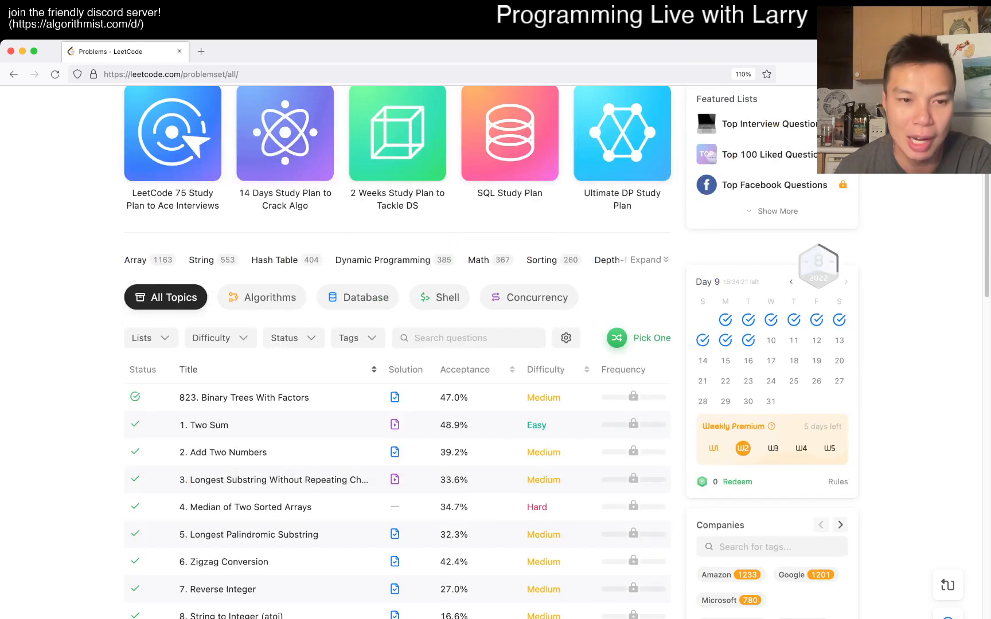
left_click(289, 338)
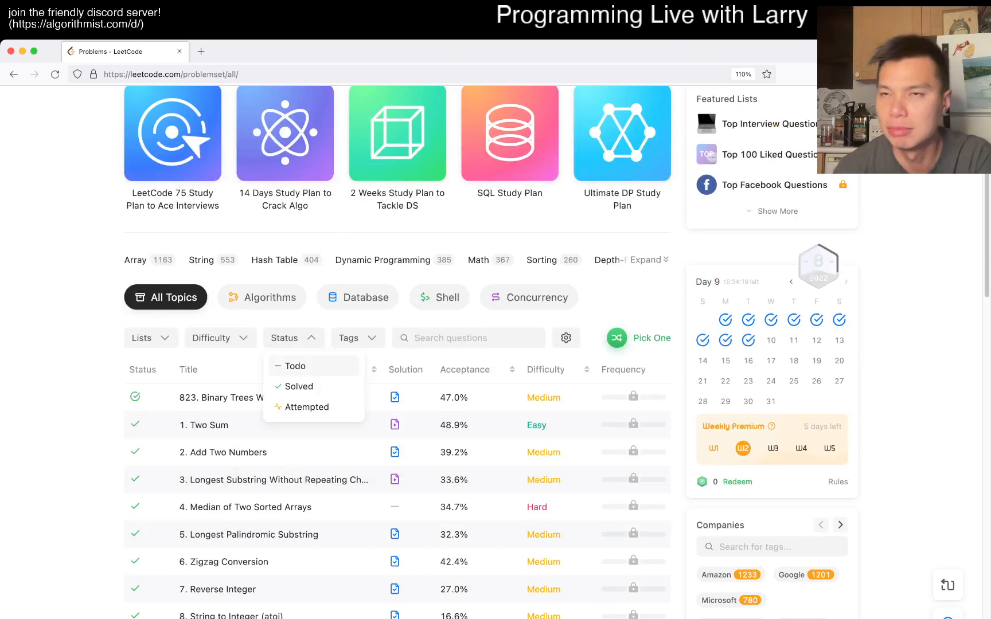
left_click(295, 367)
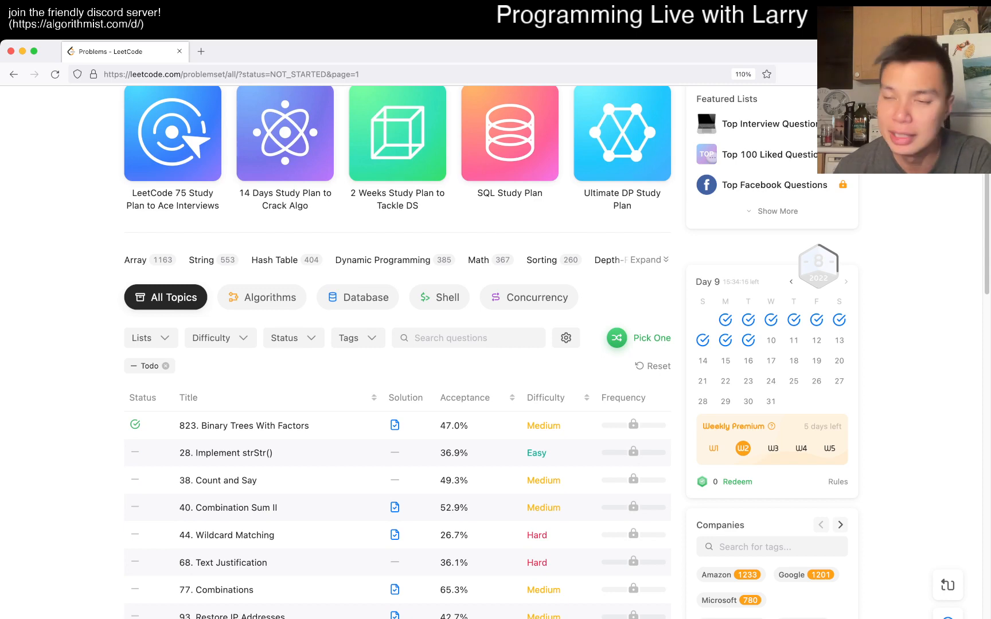
- Scroll down the filtered list to reach the Invalid Tweets problem
scroll("down", 3)
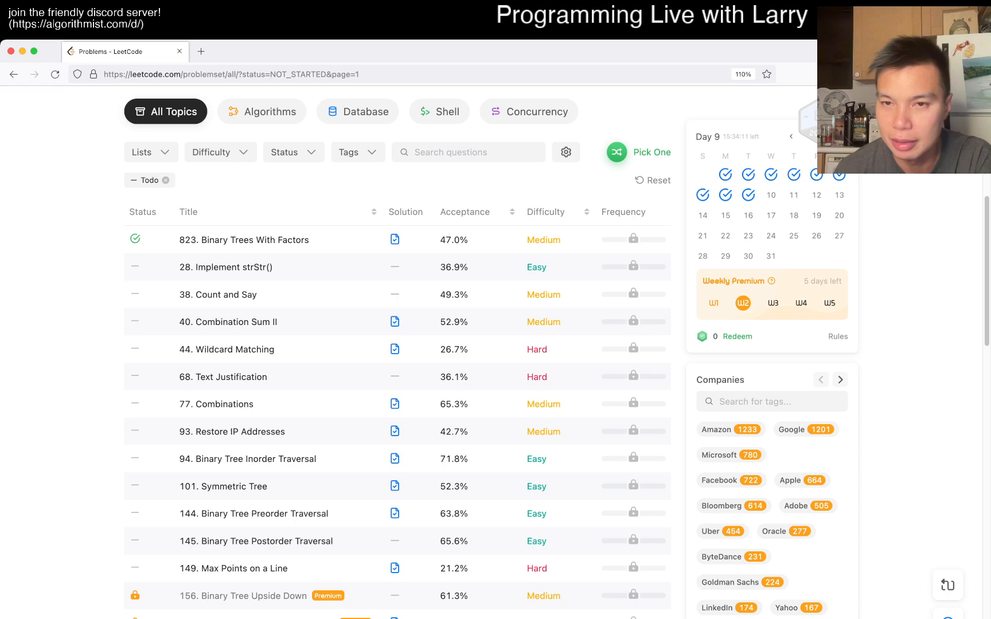
scroll("down", 3)
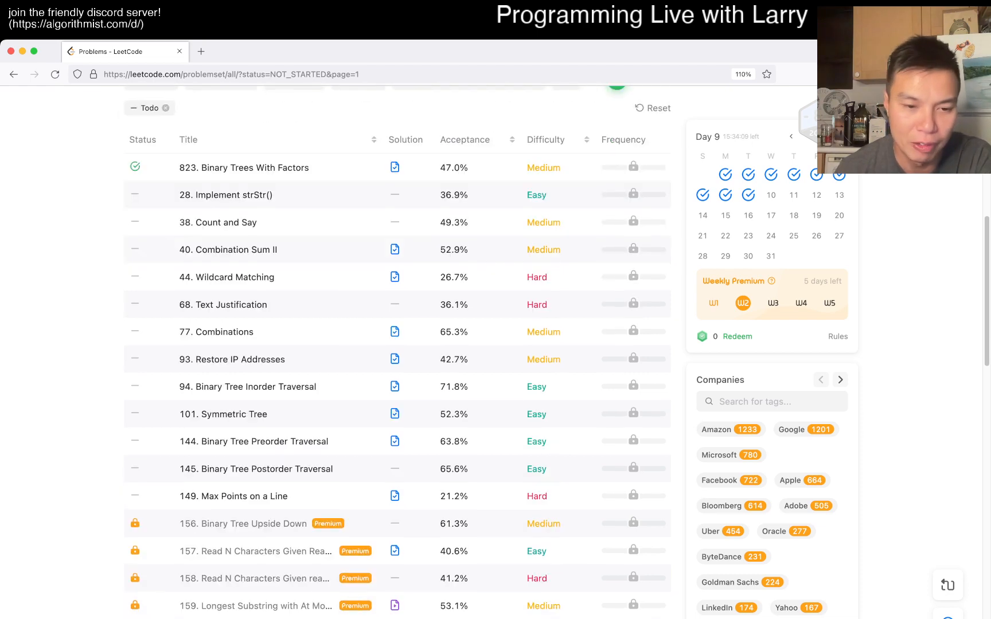
scroll("down", 3)
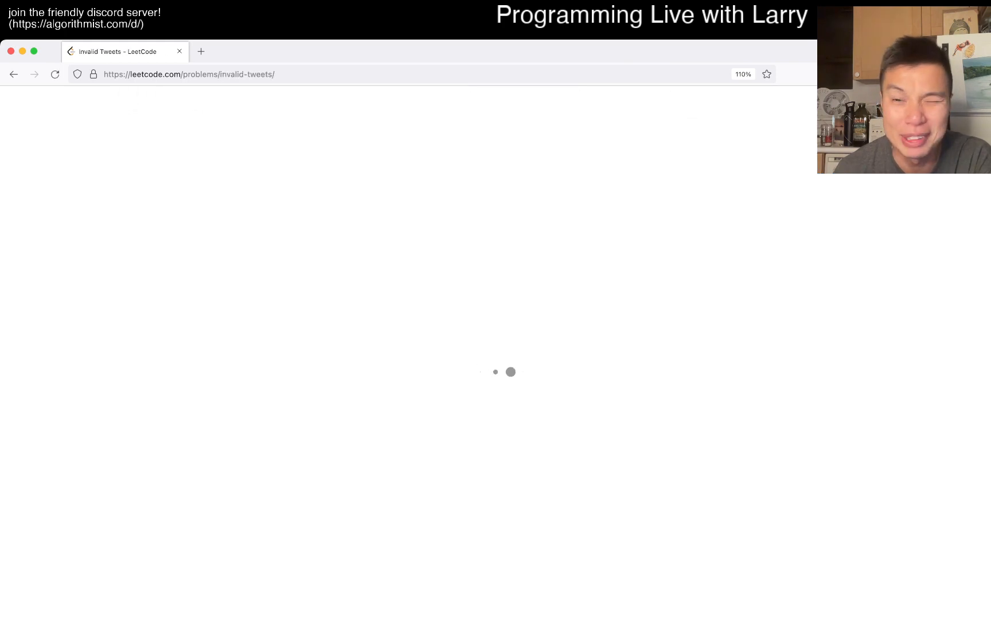
- Return from the Capital Gain/Loss page to the Todo-filtered problem list
left_click(14, 74)
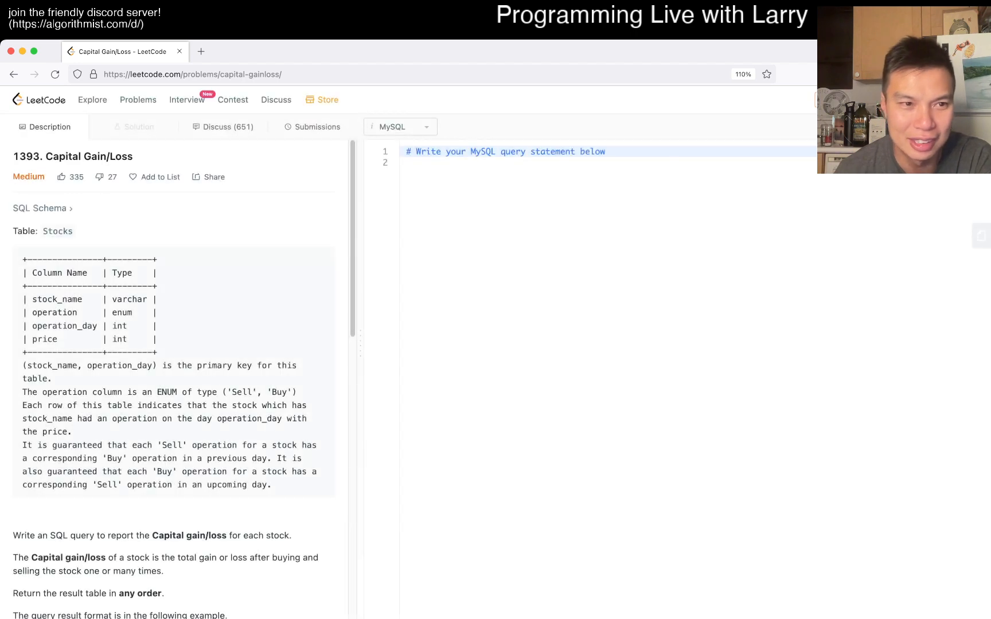
scroll("down", 3)
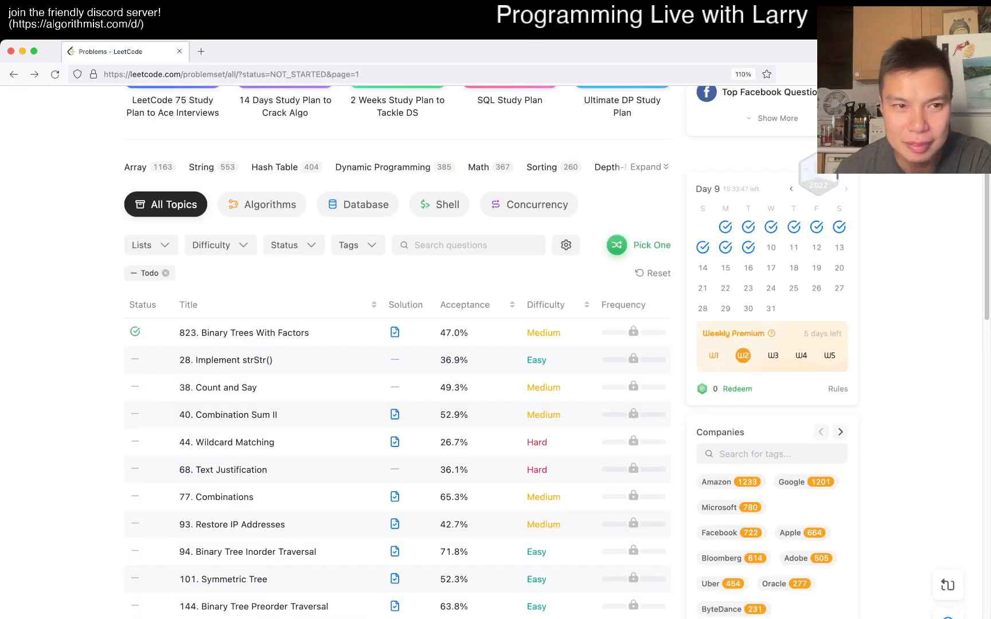
- Open 1393. Capital Gain/Loss and read through the Stocks table and example
left_click(651, 245)
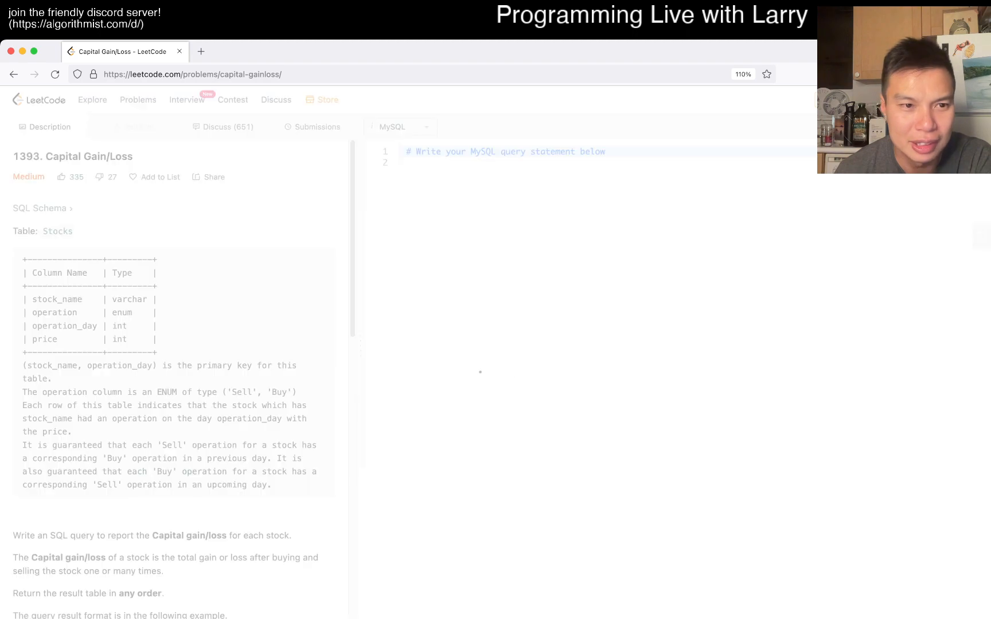
scroll("down", 3)
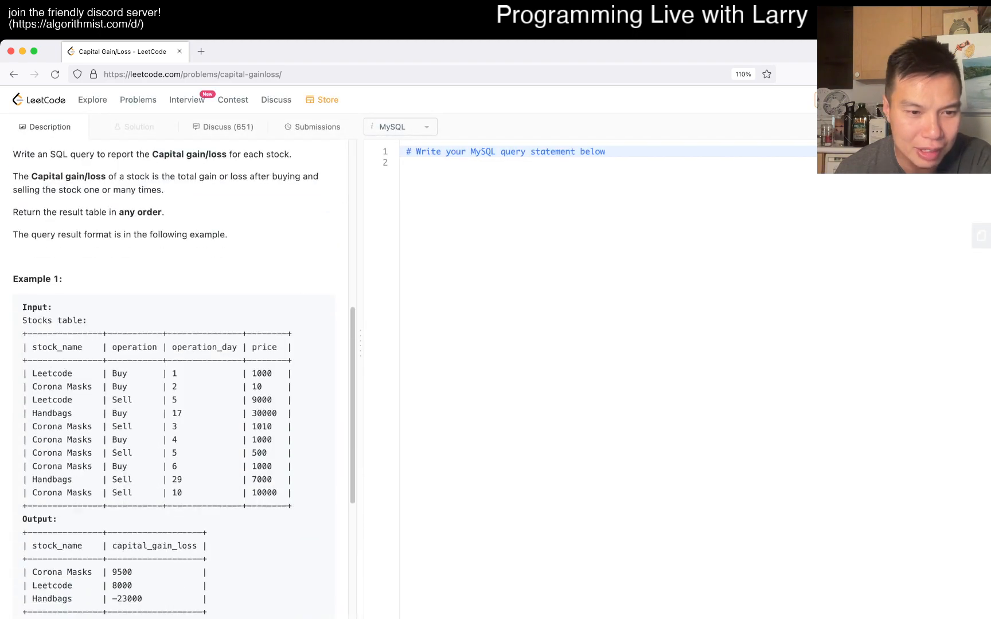
scroll("down", 3)
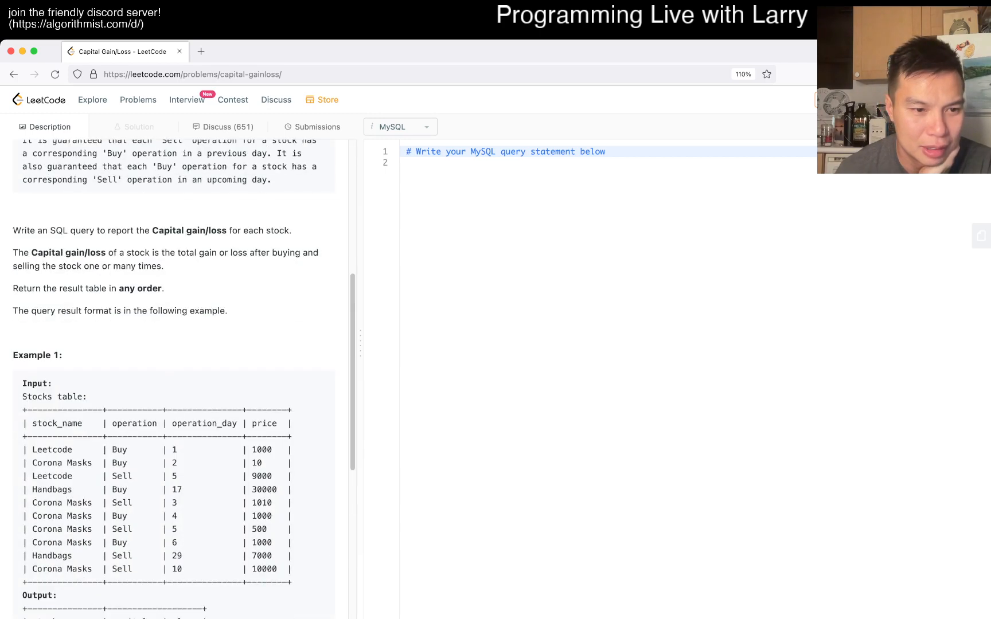
scroll("down", 3)
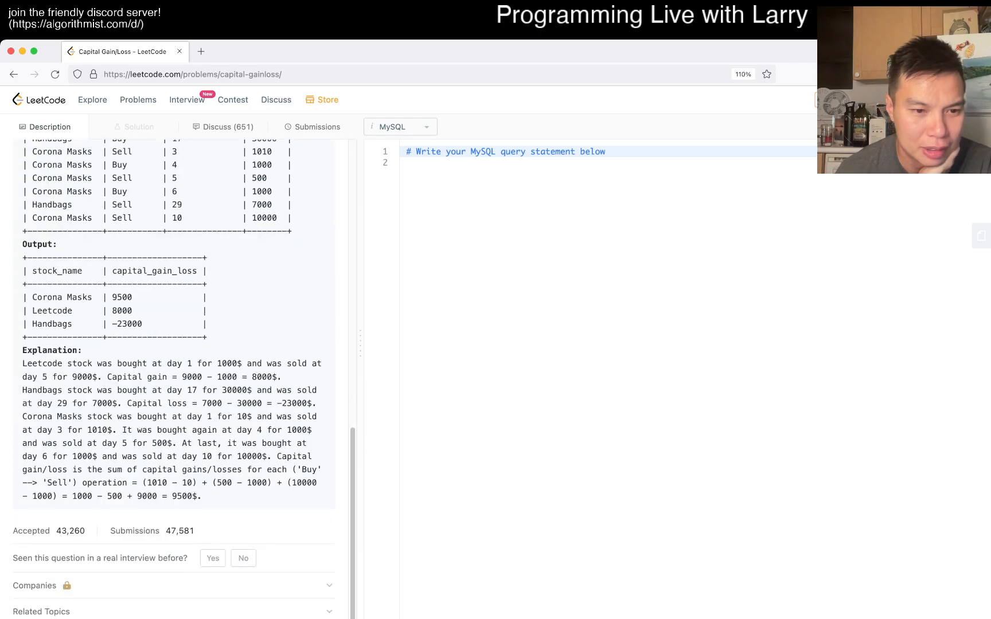
- Place the cursor on line 2 of the MySQL editor to begin the query
left_click(243, 558)
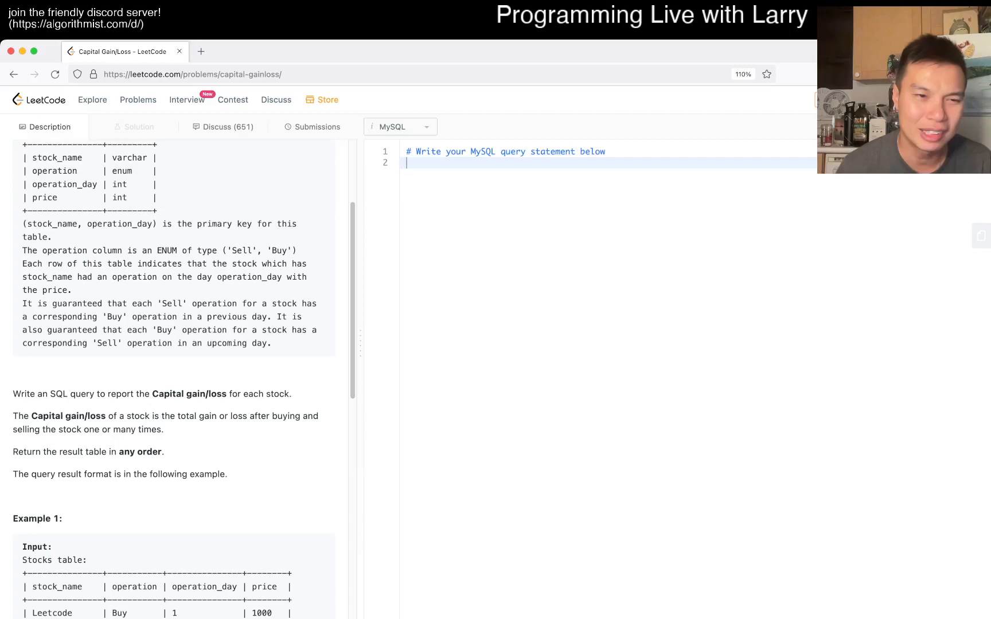
scroll("down", 3)
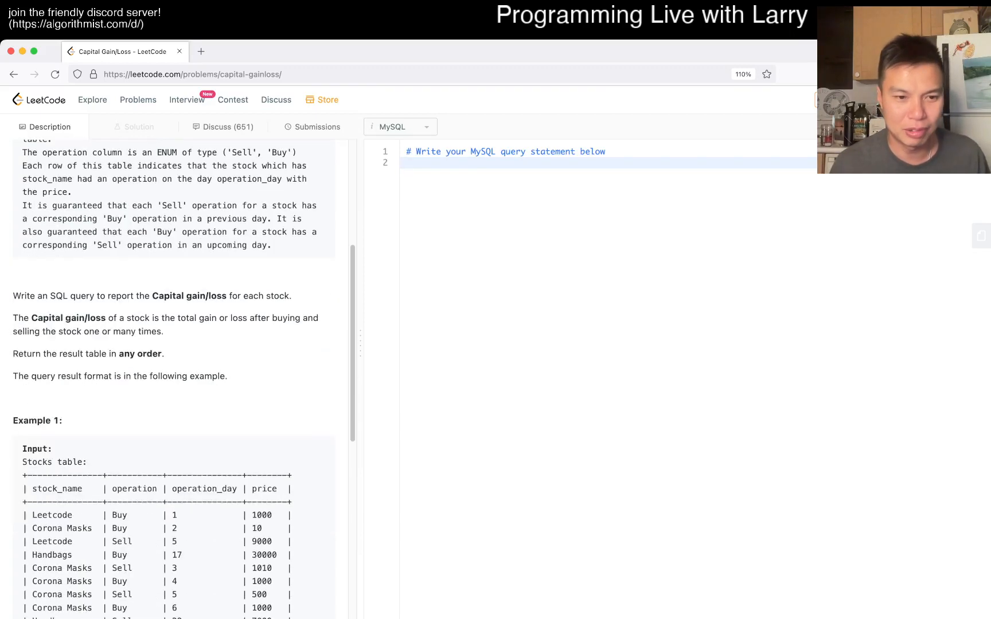
- Write 'select stock_name, sum(price *' as the start of the select list
type("se")
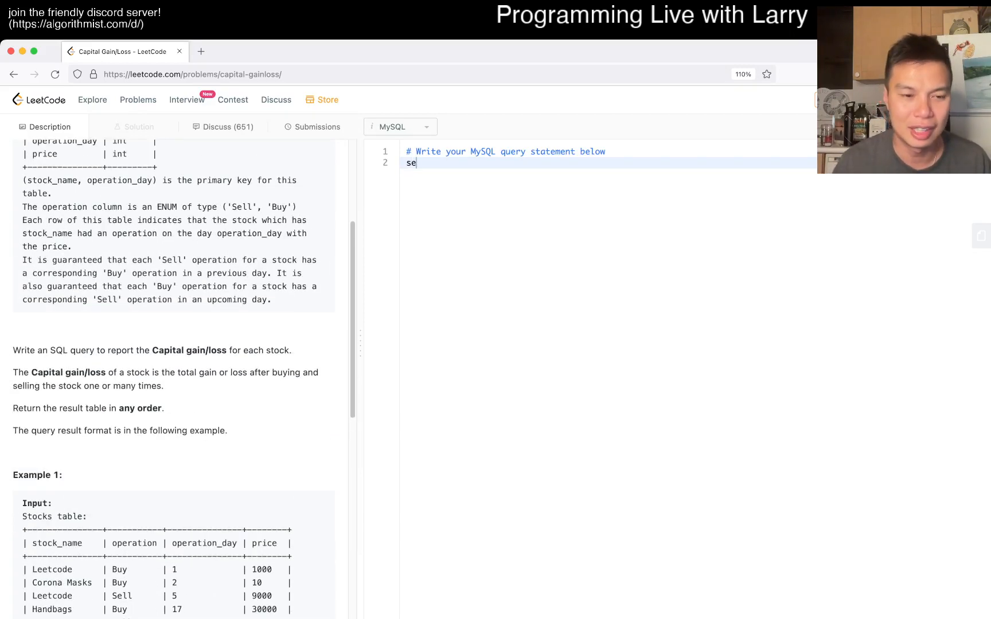
type("lect")
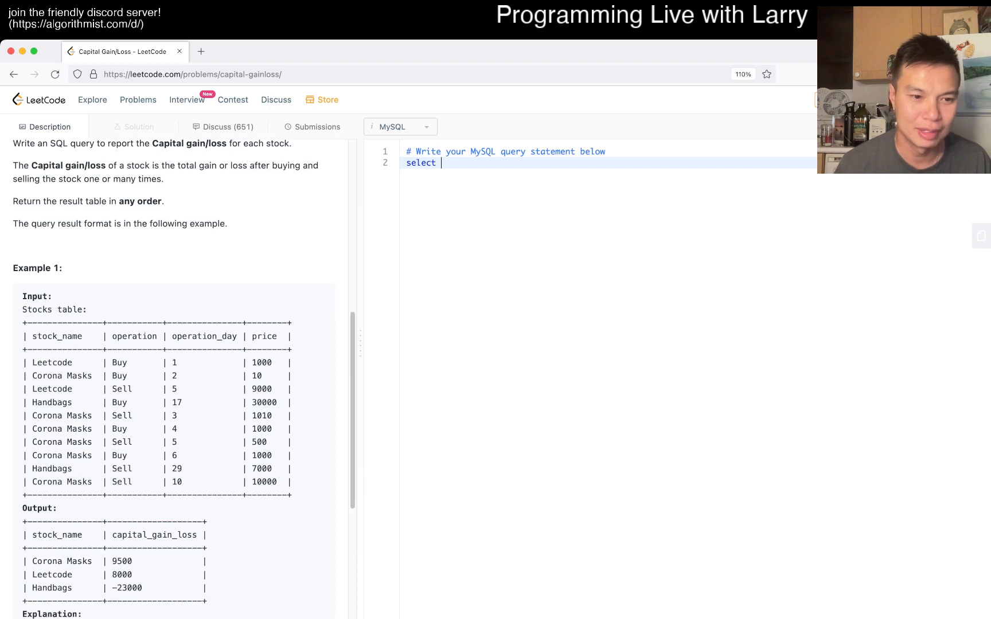
type("stock_")
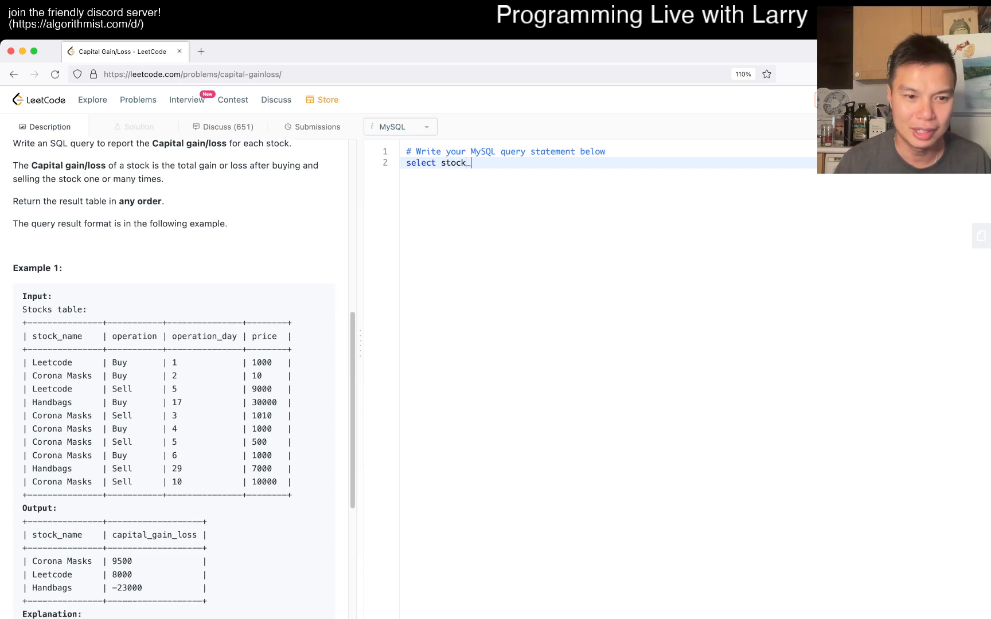
type("_name, su")
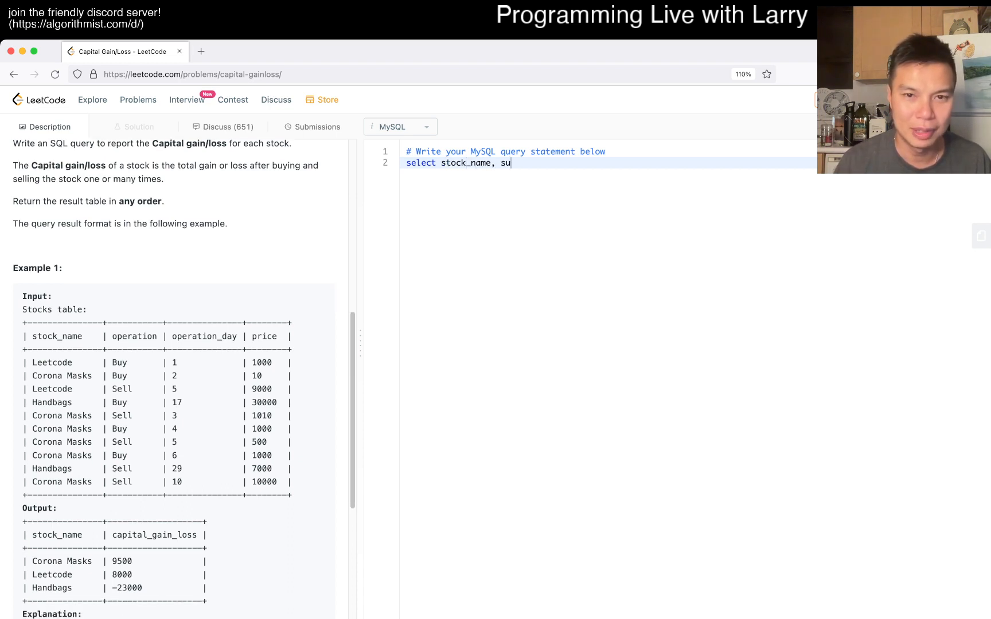
type("m()")
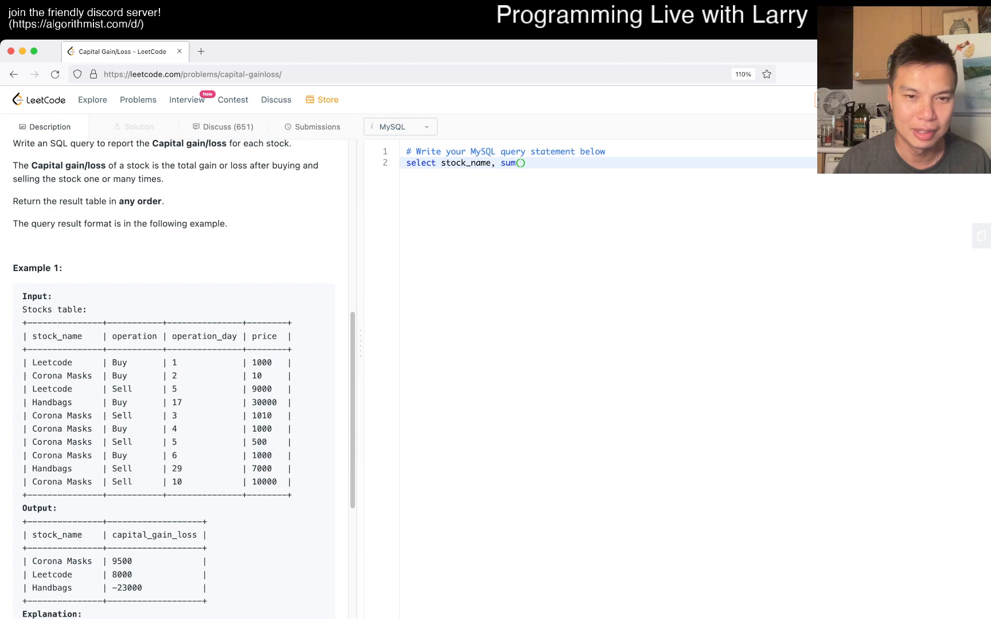
type("pric")
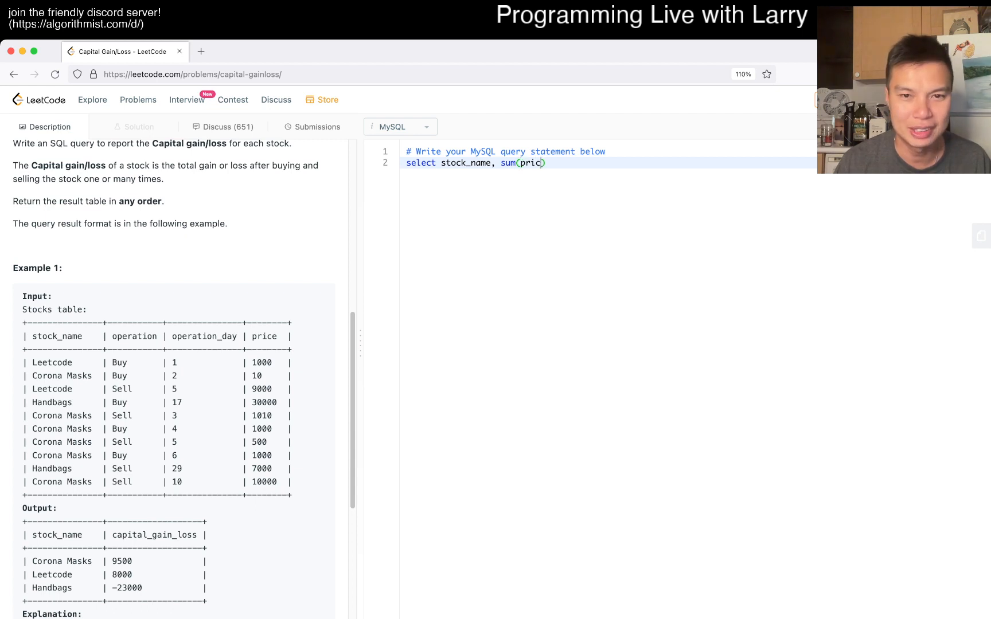
type("*")
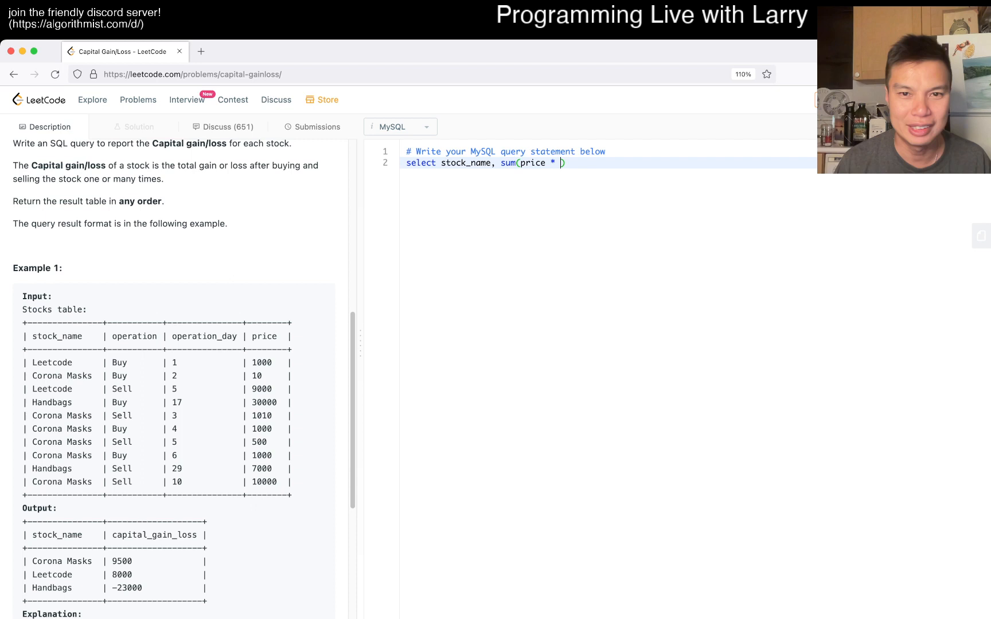
- Add 'case when operation = 'Buy' then 1 else 0 end) as capital_gain_loss' and run it
type("case")
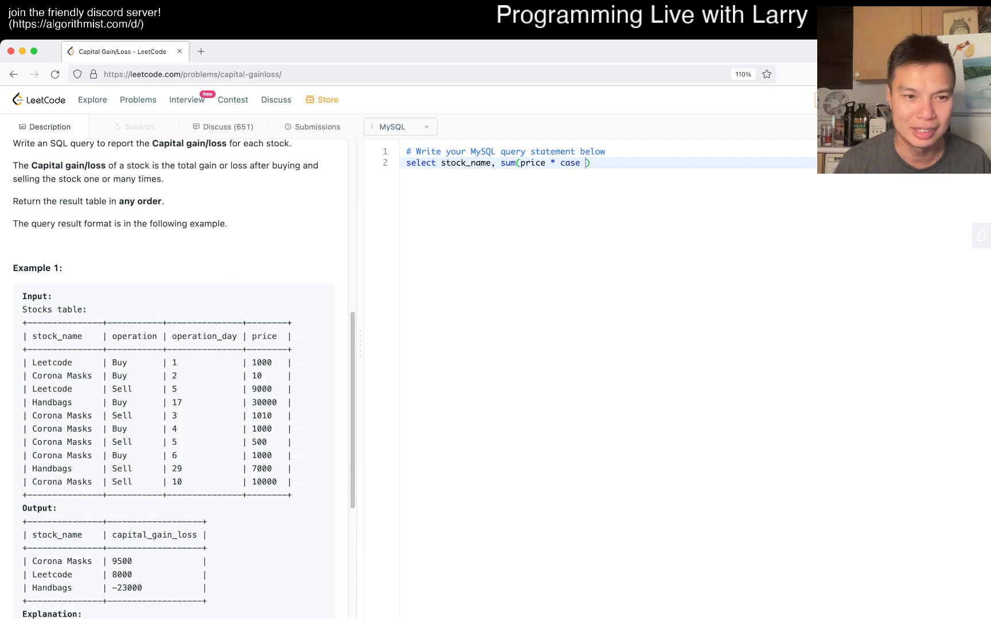
type("operation")
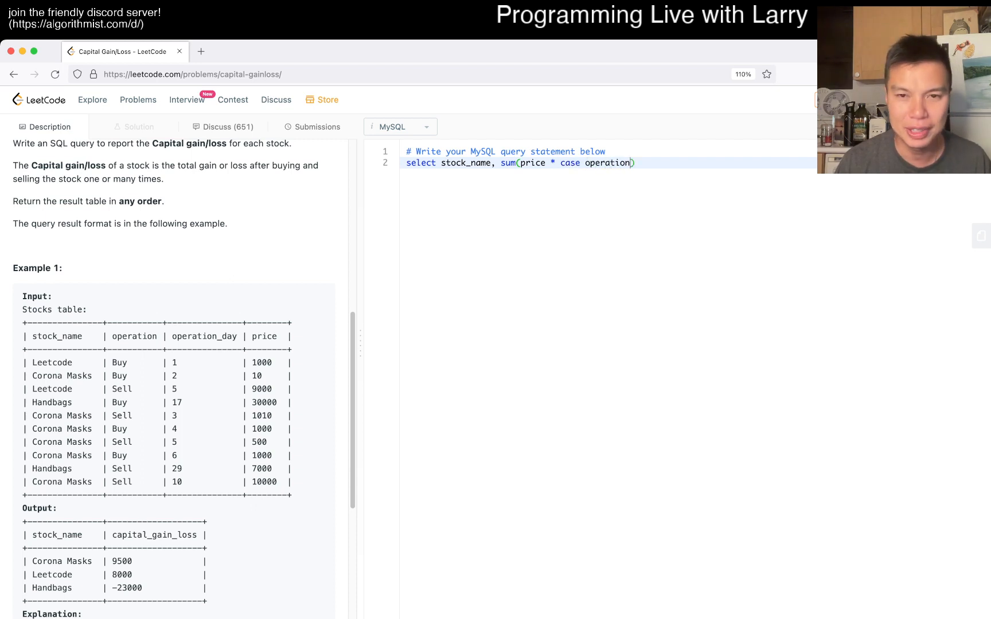
type("= ''")
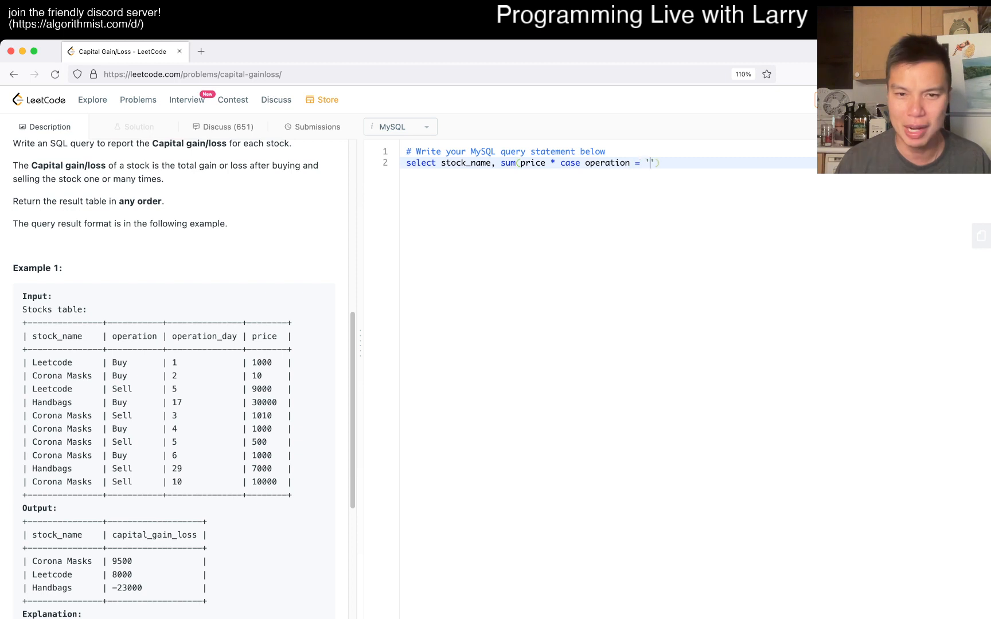
type("Sell")
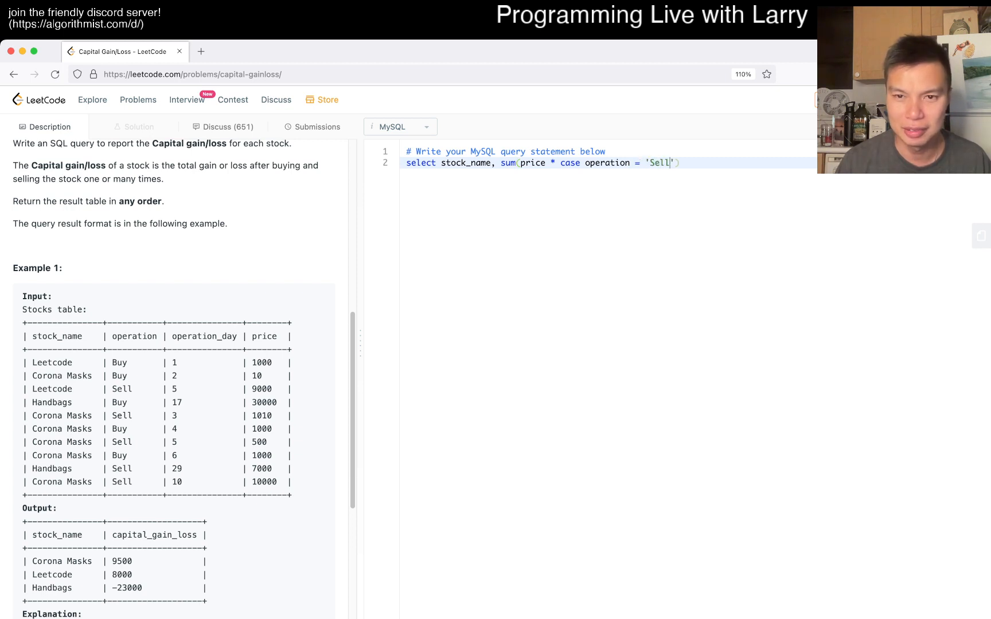
type("Buy' then 1")
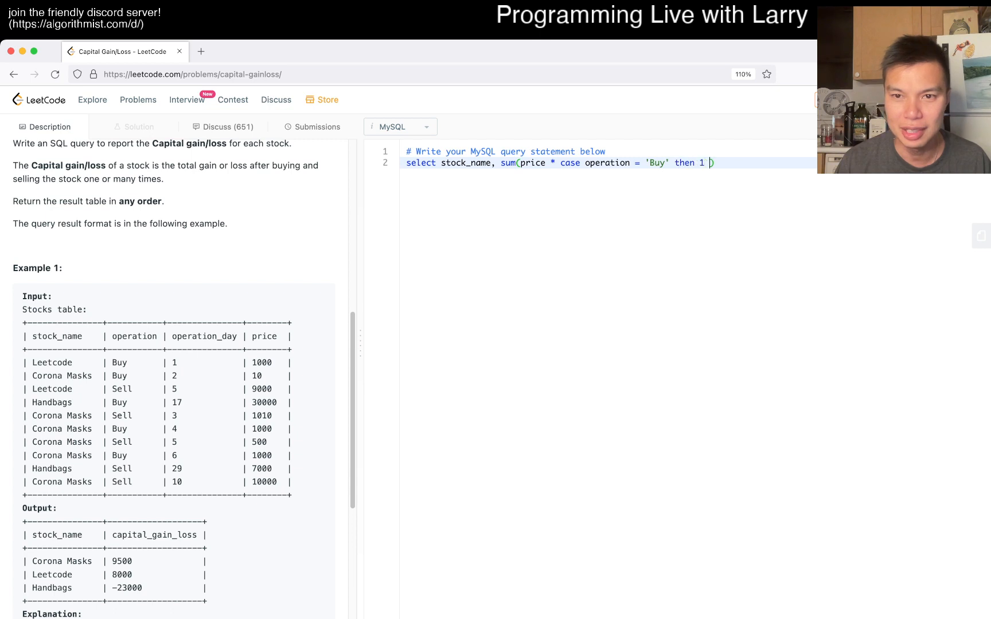
type("else 0 end")
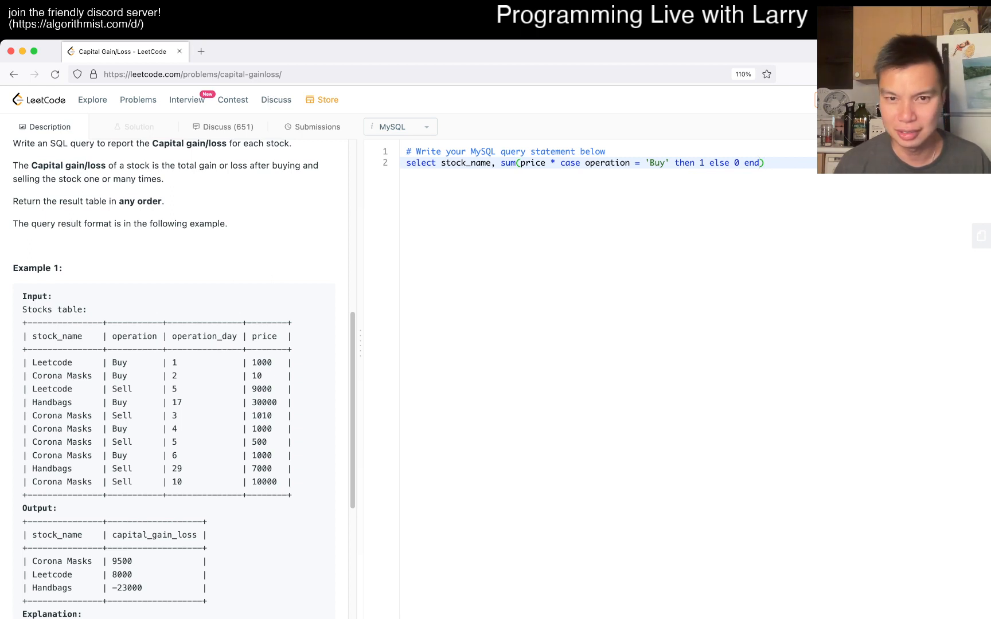
type("a")
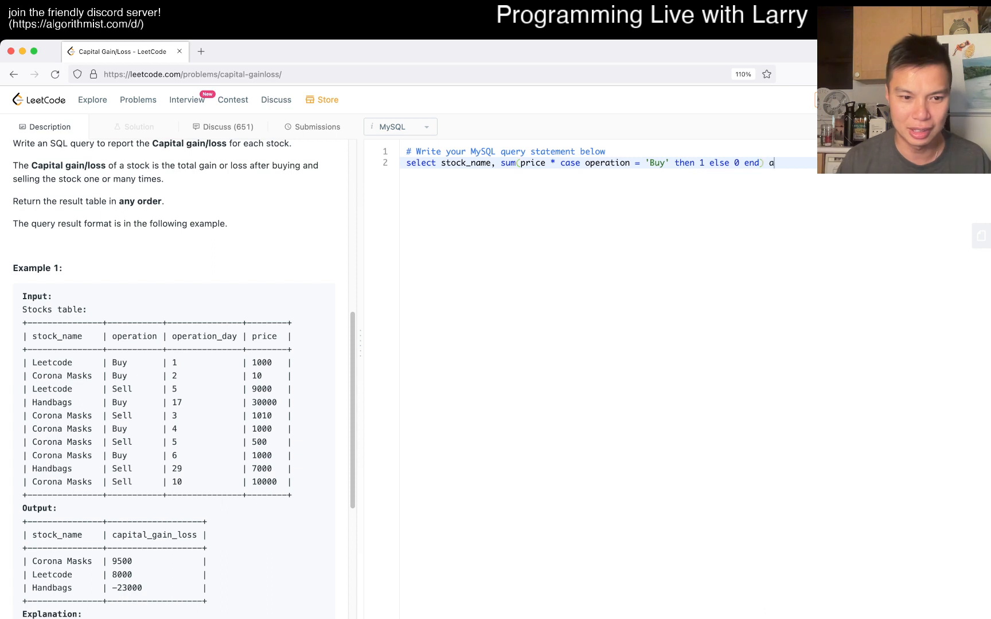
type("as capital")
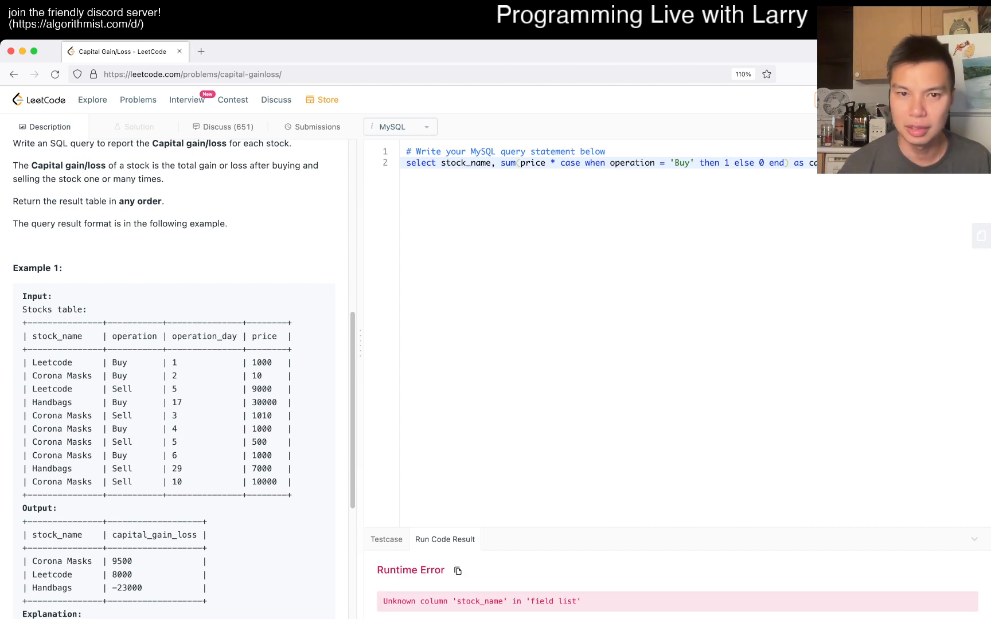
- Add 'from Stocks' and 'group by stock_name', change else 0 to else -1, and run the query
type("from")
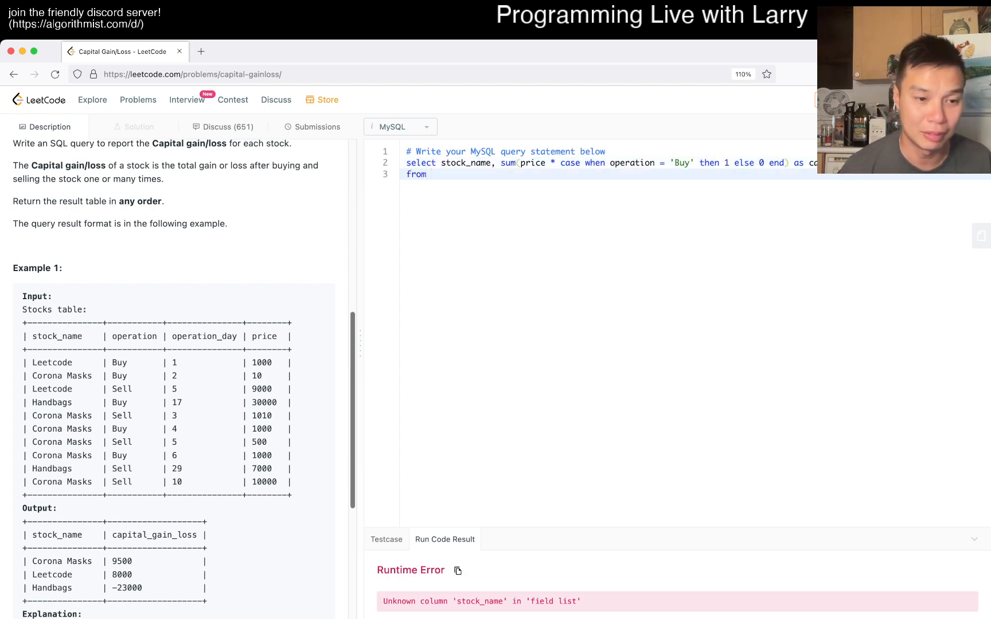
scroll("down", 3)
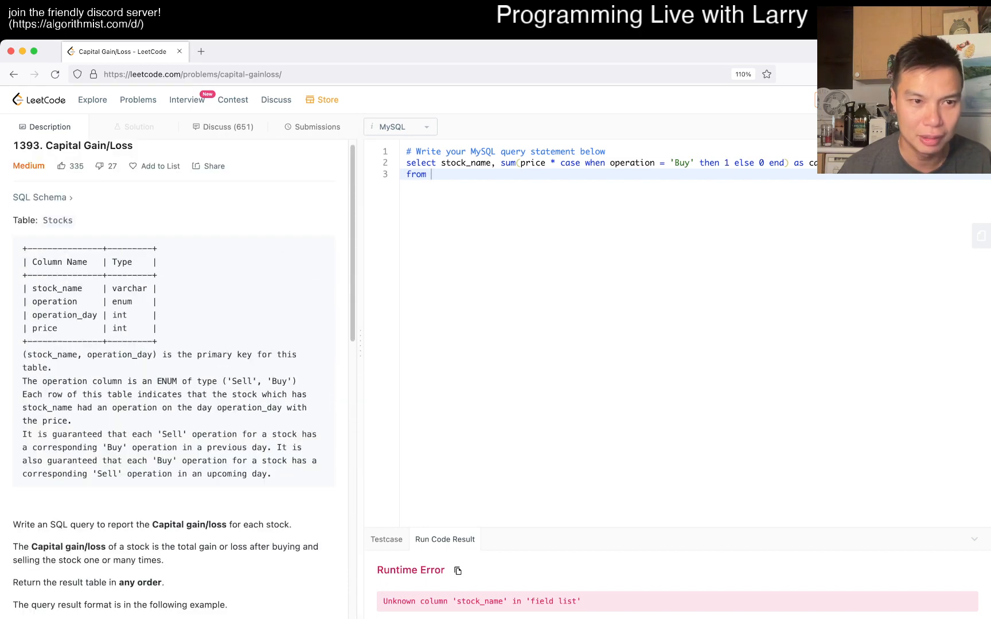
type("Stocks")
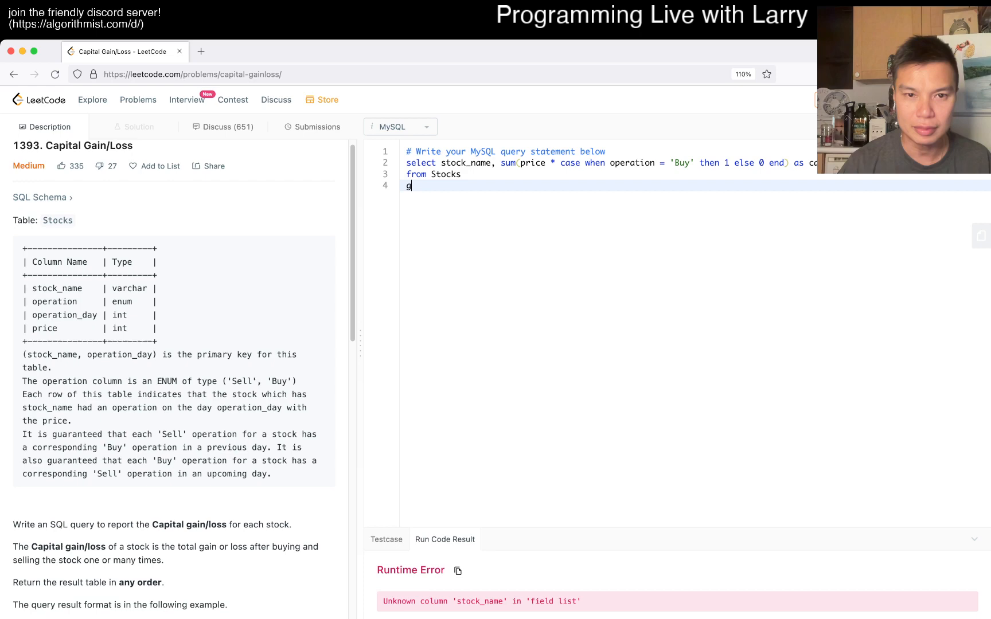
type("roup by stock_nam")
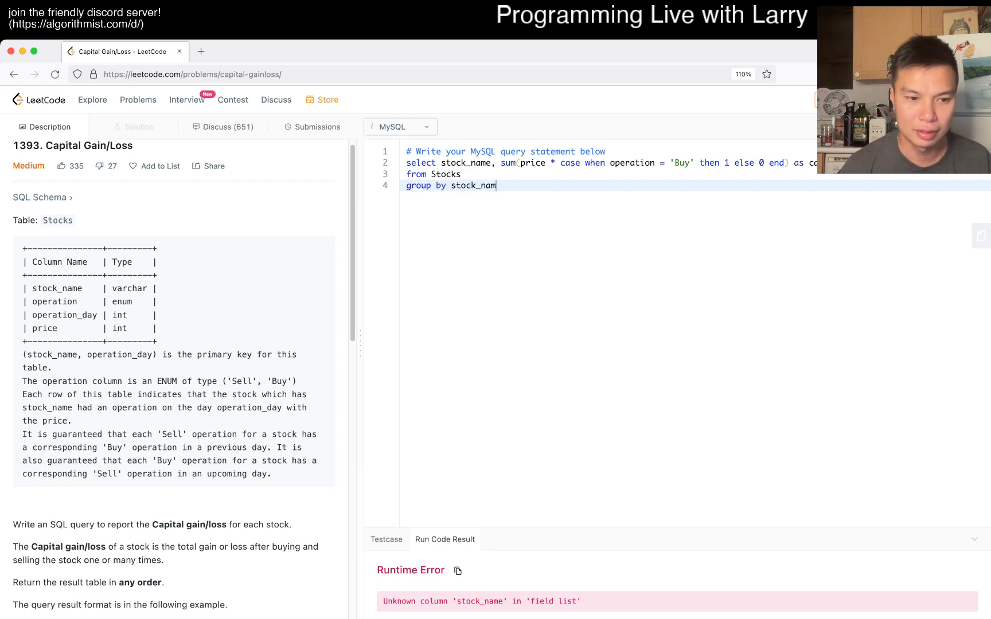
scroll("down", 3)
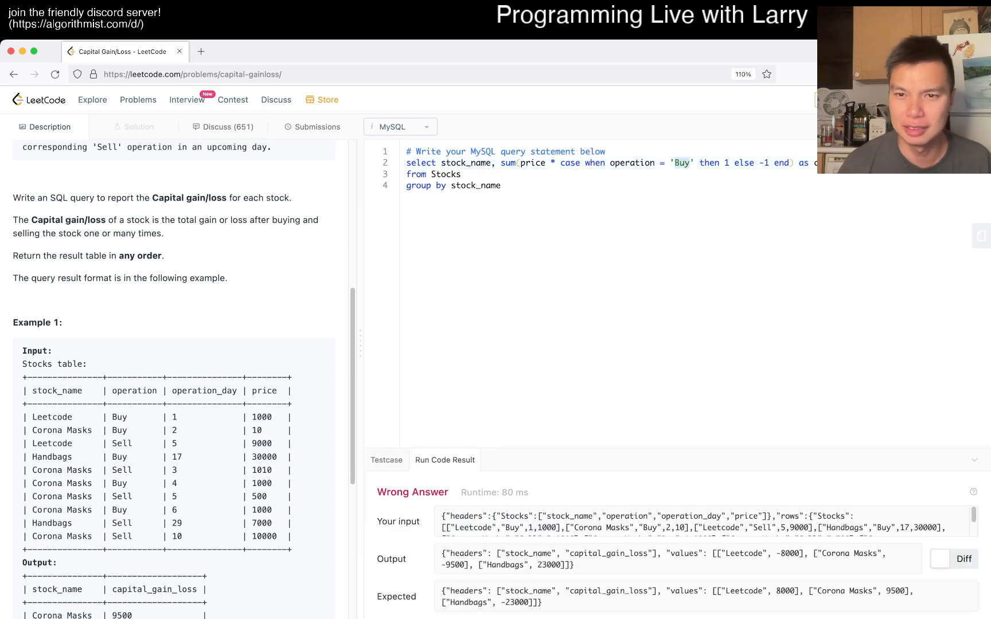
- Change the CASE condition to 'Sell' and run, getting the query Accepted
type("Sell")
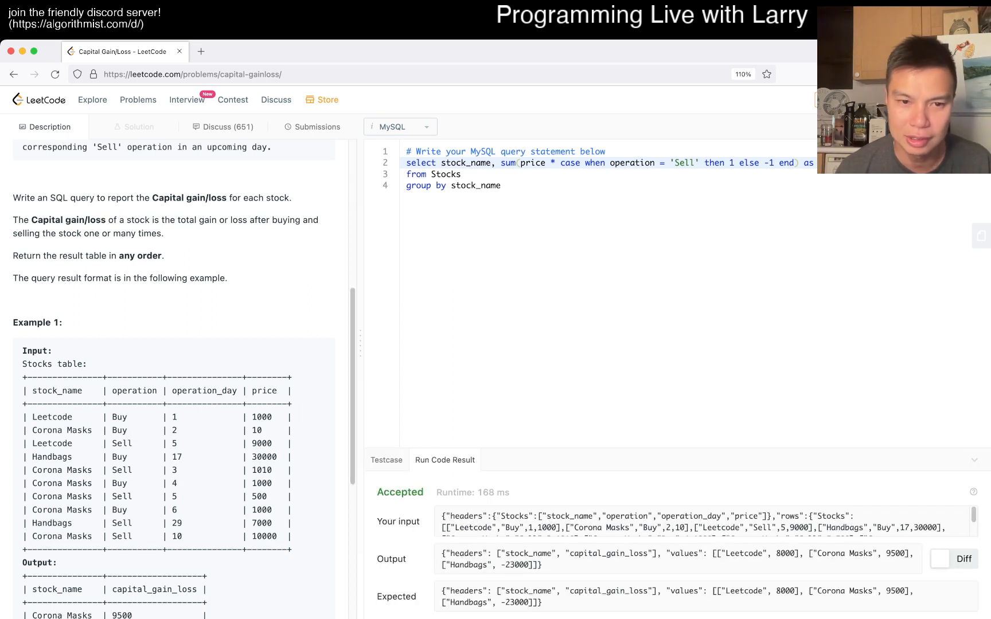
left_click(312, 128)
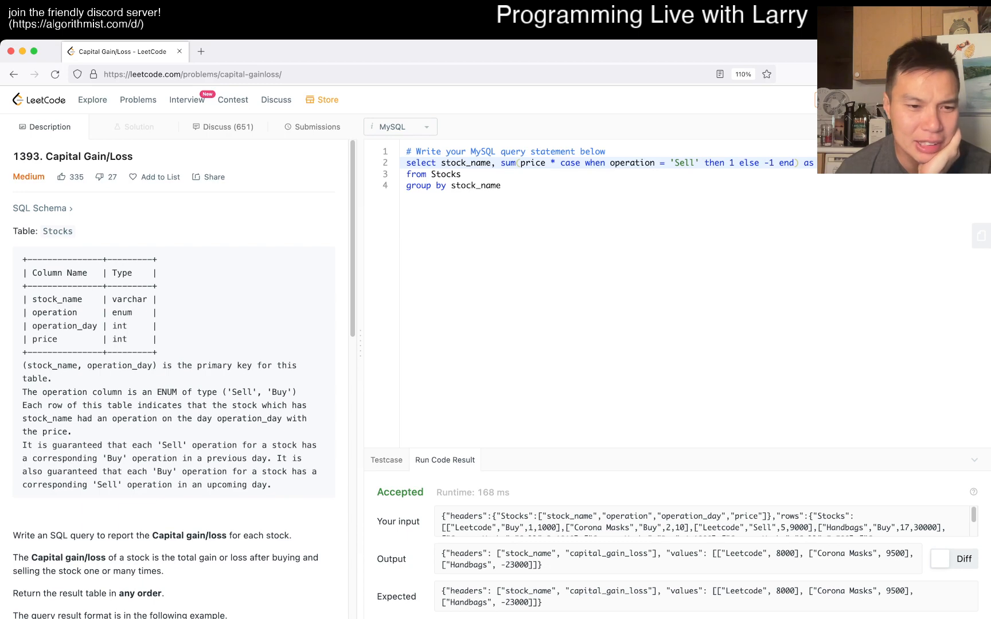
scroll("down", 3)
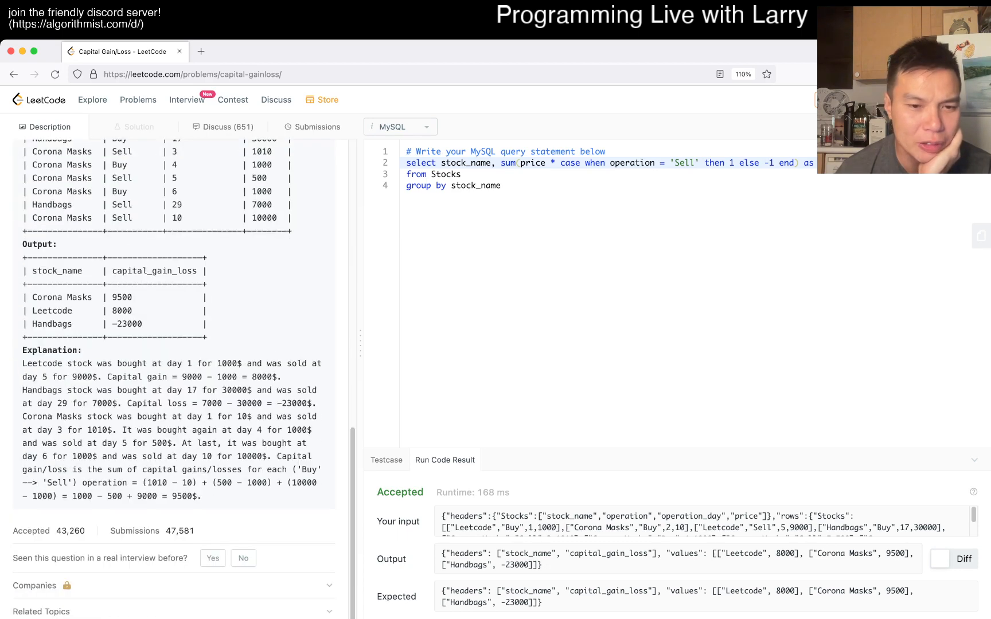